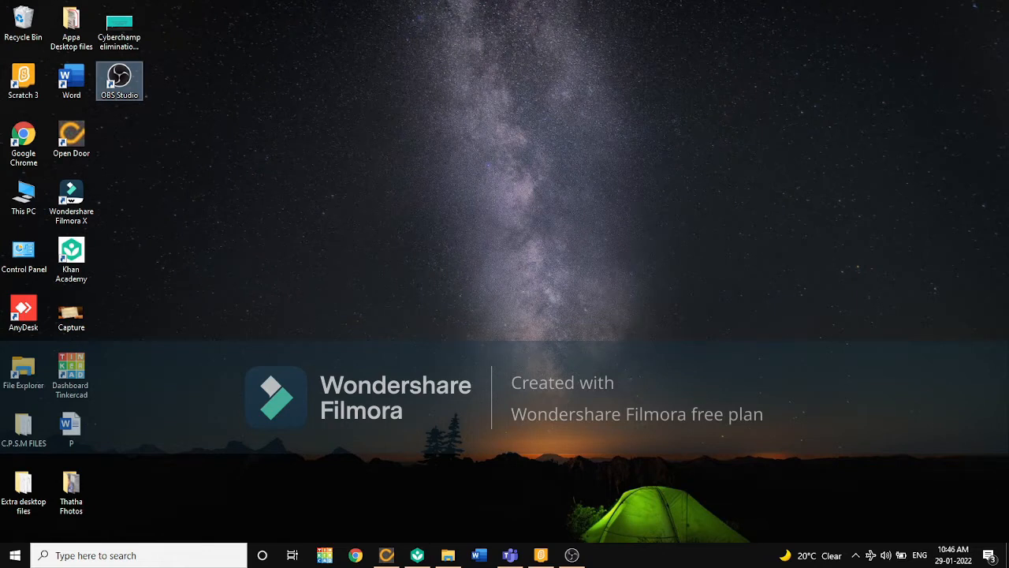
Launch Scratch 3 from its desktop shortcut to get a blank project.
left_click(71, 80)
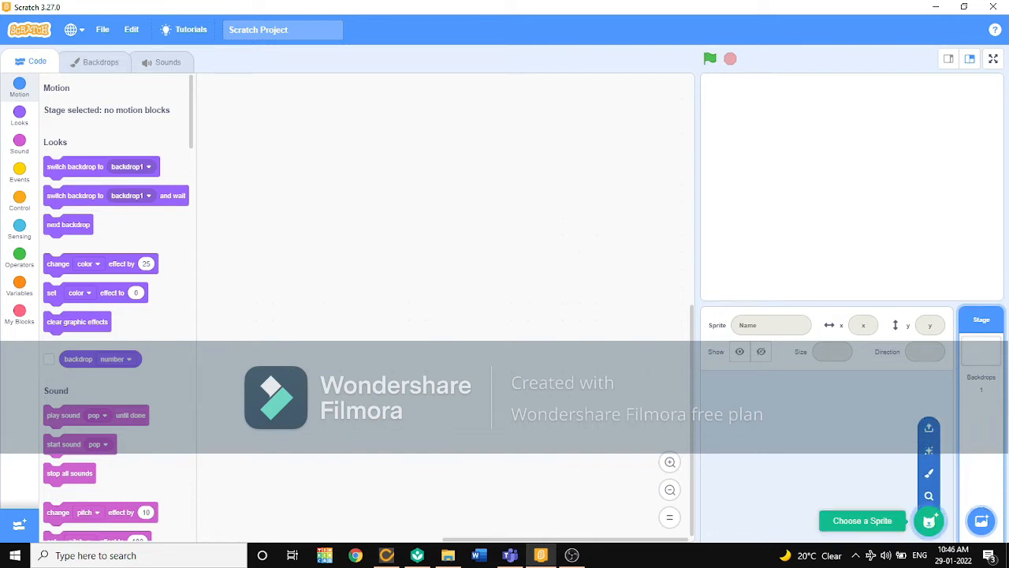
Search the sprite library for 'wit' and add the Witch sprite.
left_click(861, 520)
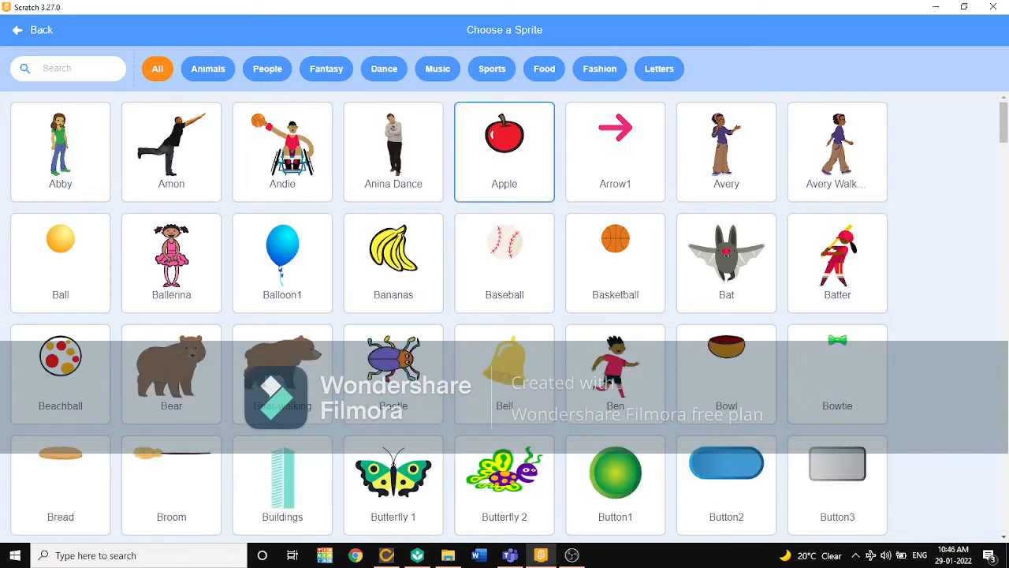
left_click(105, 68)
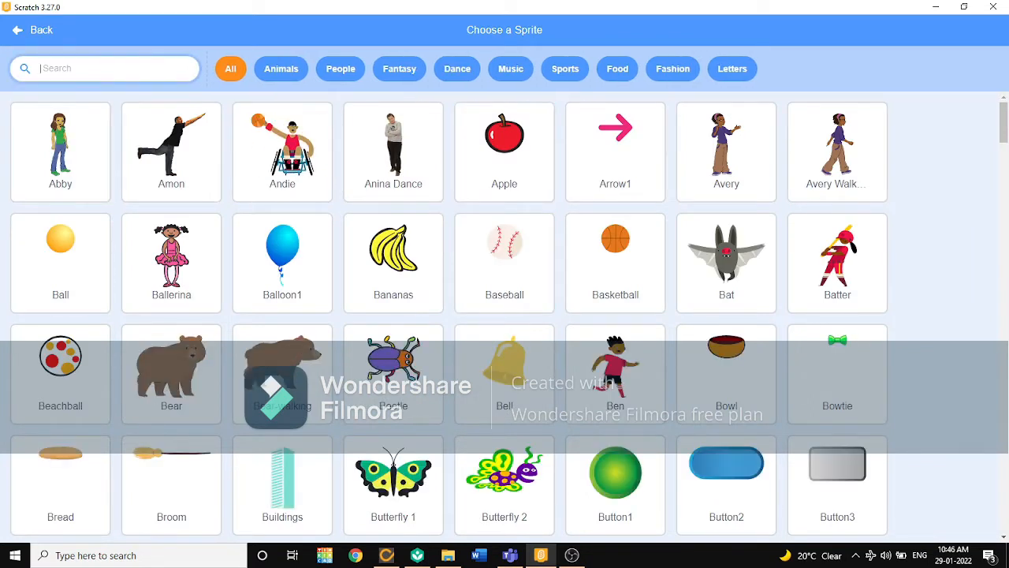
type("w")
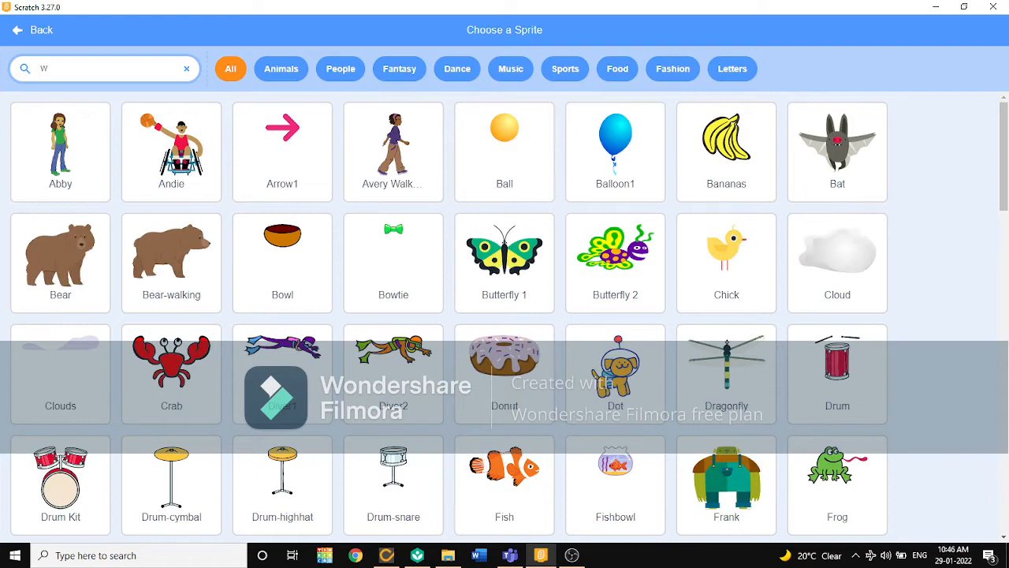
type("it")
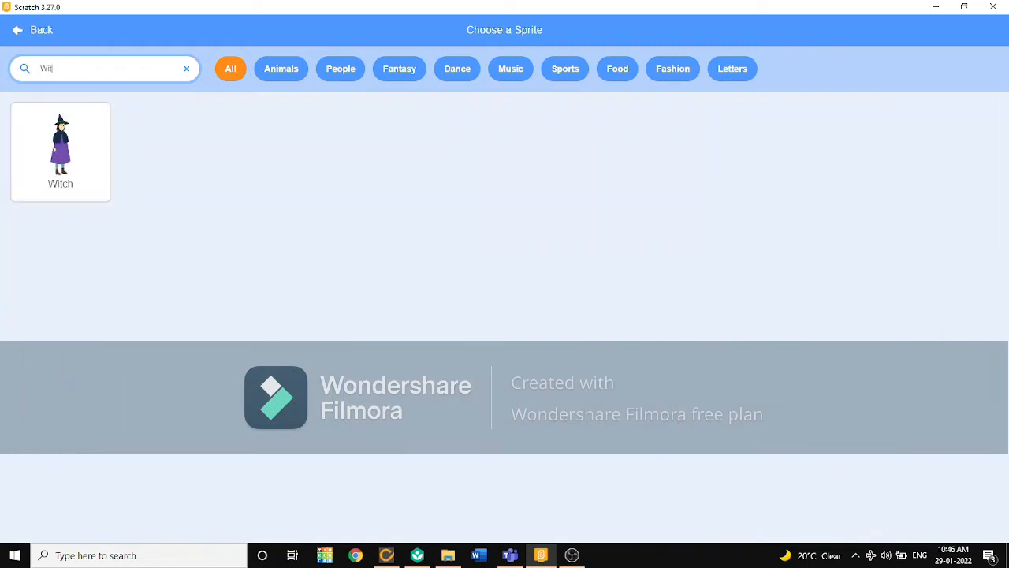
left_click(60, 151)
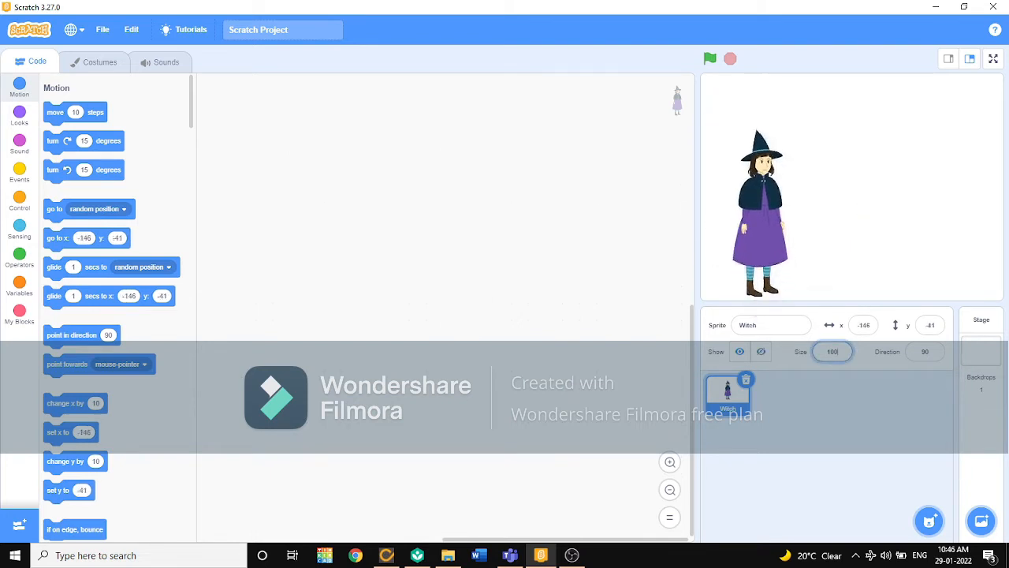
Select the Witch sprite's Size value for editing.
triple_click(832, 351)
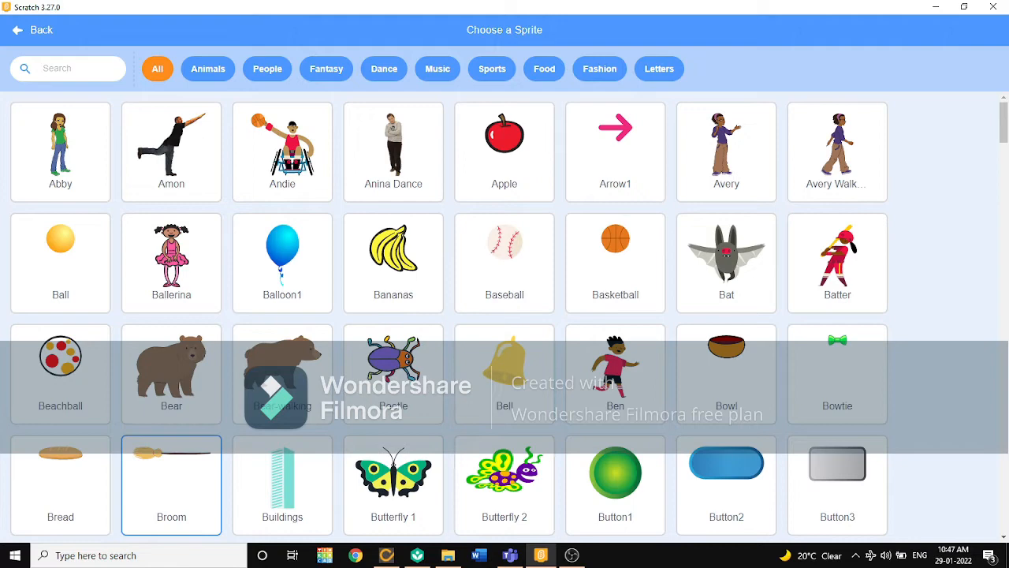
Add the Broom sprite from the library as the project's second sprite.
left_click(172, 484)
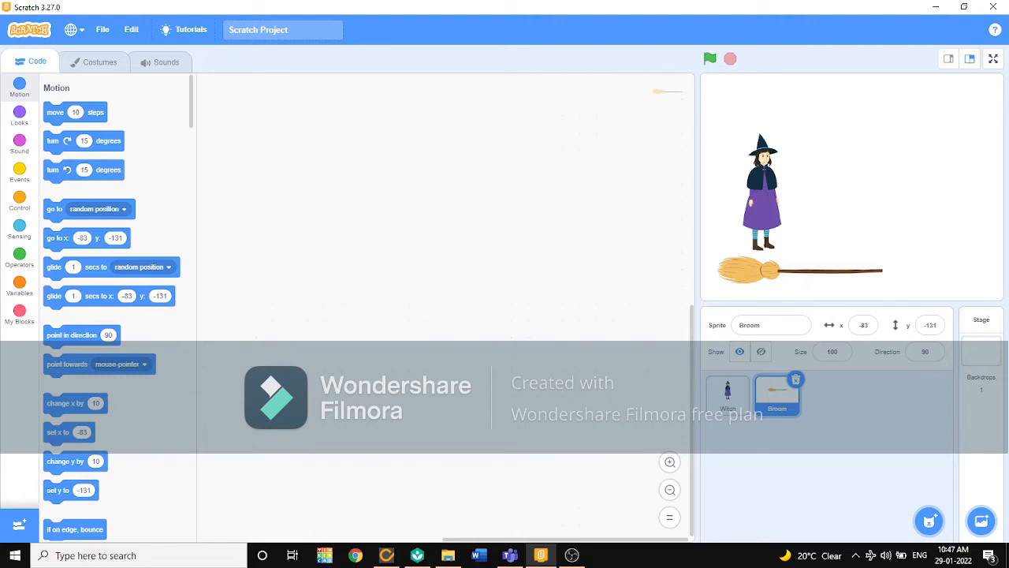
left_click(18, 203)
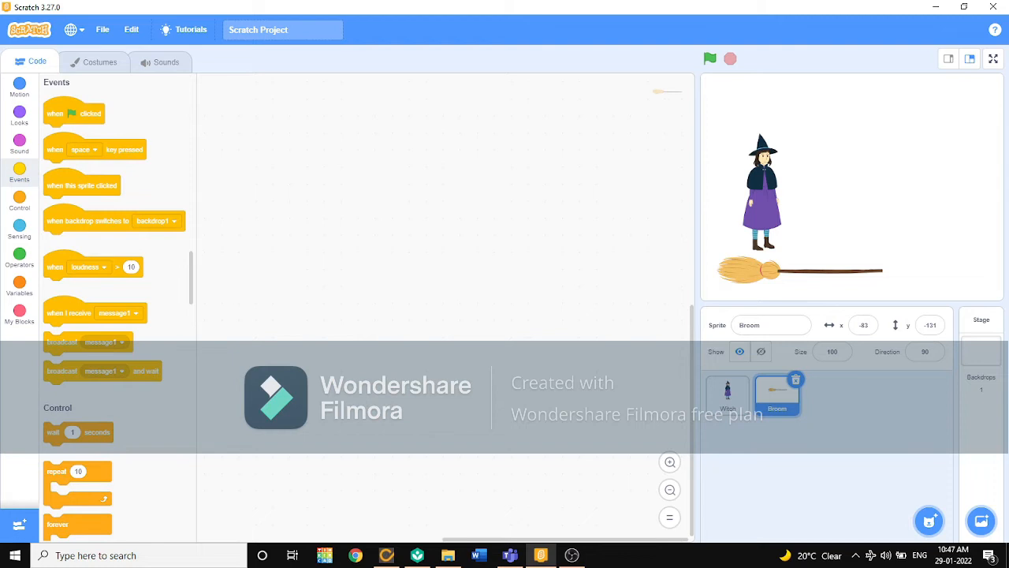
Place a green-flag start block with a move-steps block beneath it for the broom.
left_click_drag(74, 113, 296, 110)
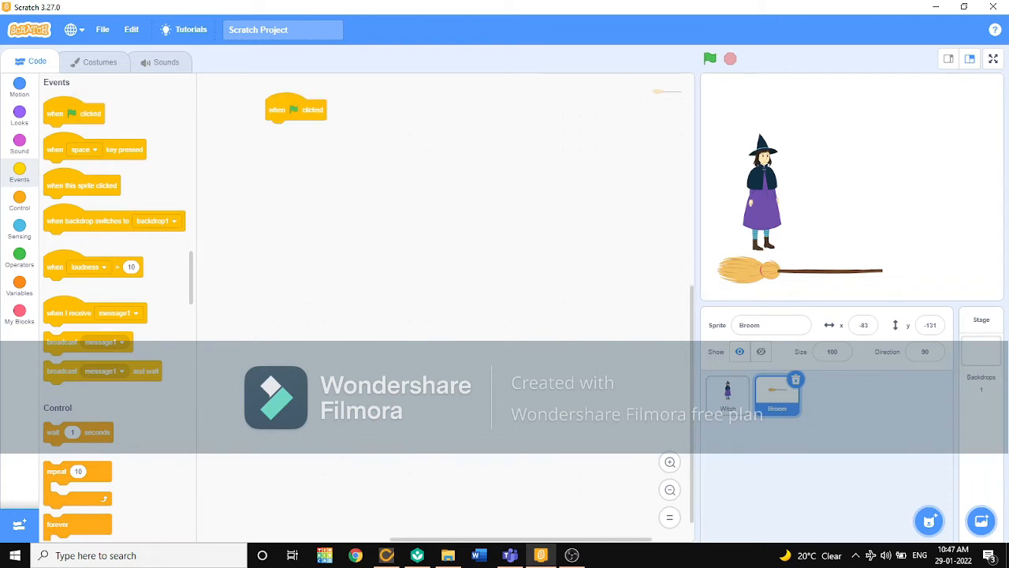
left_click_drag(296, 110, 311, 150)
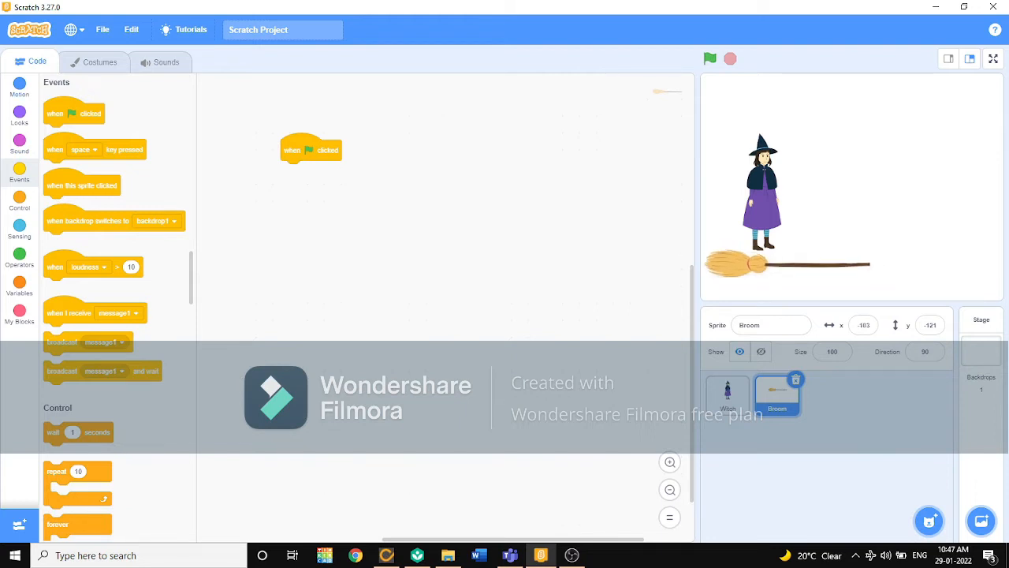
left_click(18, 85)
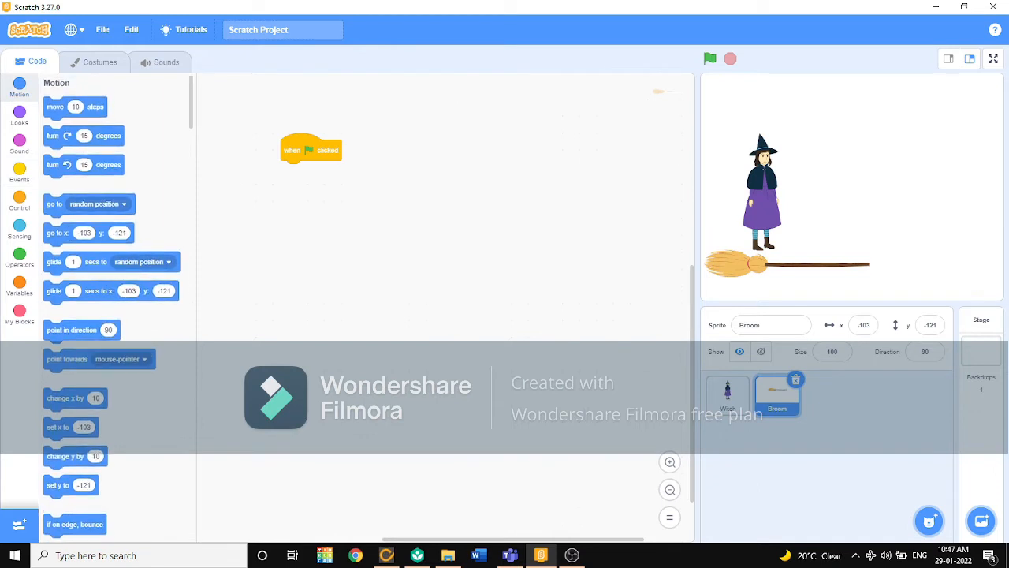
left_click_drag(76, 107, 313, 178)
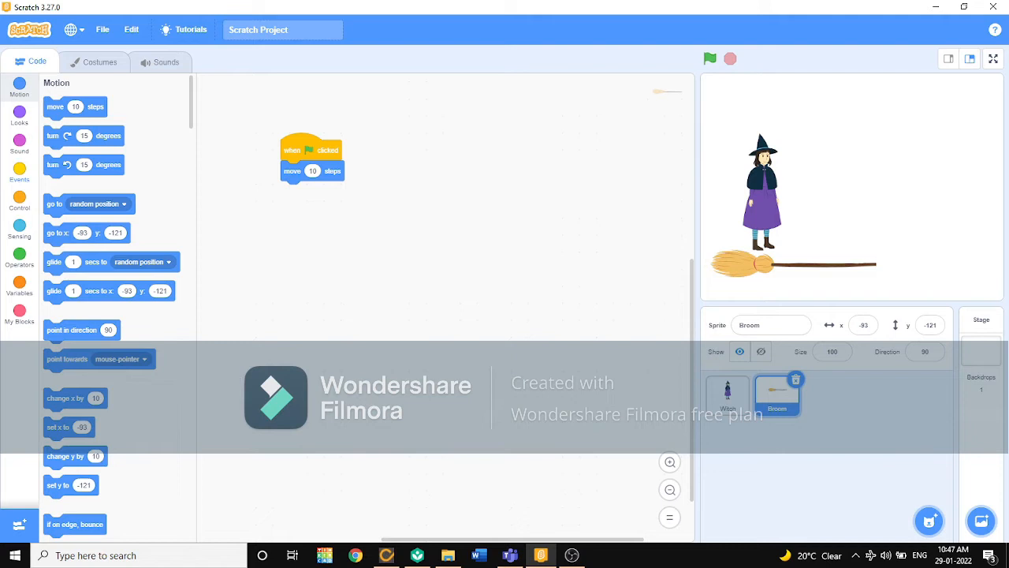
Wrap the move in a repeat 10 loop, set 21 steps, and nudge the broom under the witch.
left_click(19, 174)
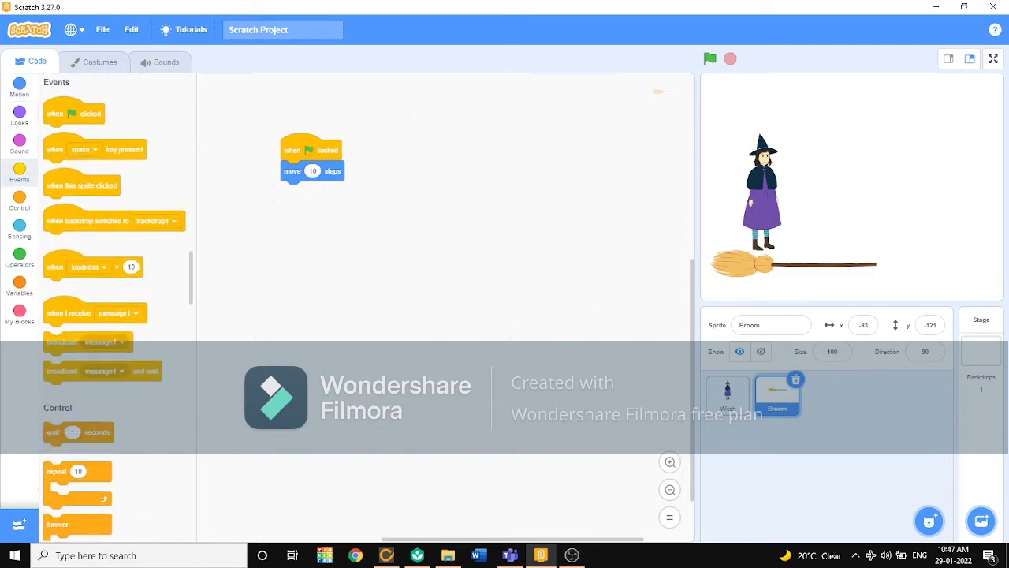
left_click_drag(77, 471, 308, 166)
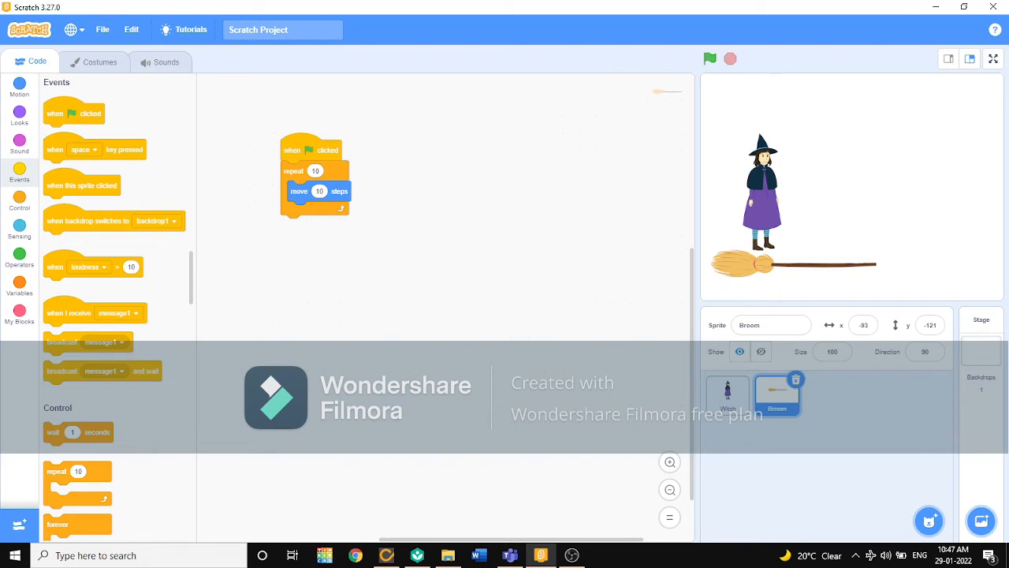
left_click(709, 59)
type("21")
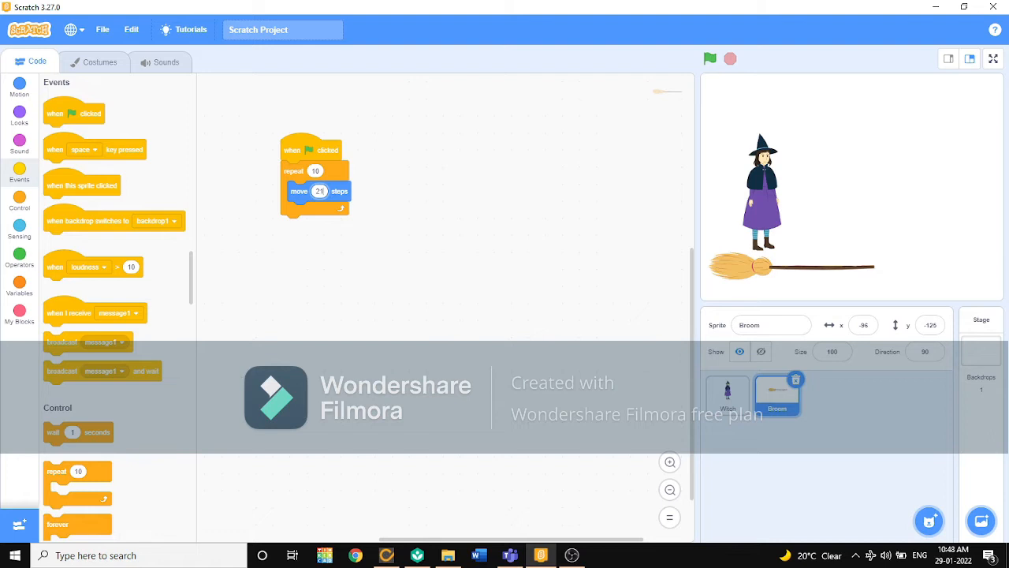
left_click_drag(316, 171, 321, 163)
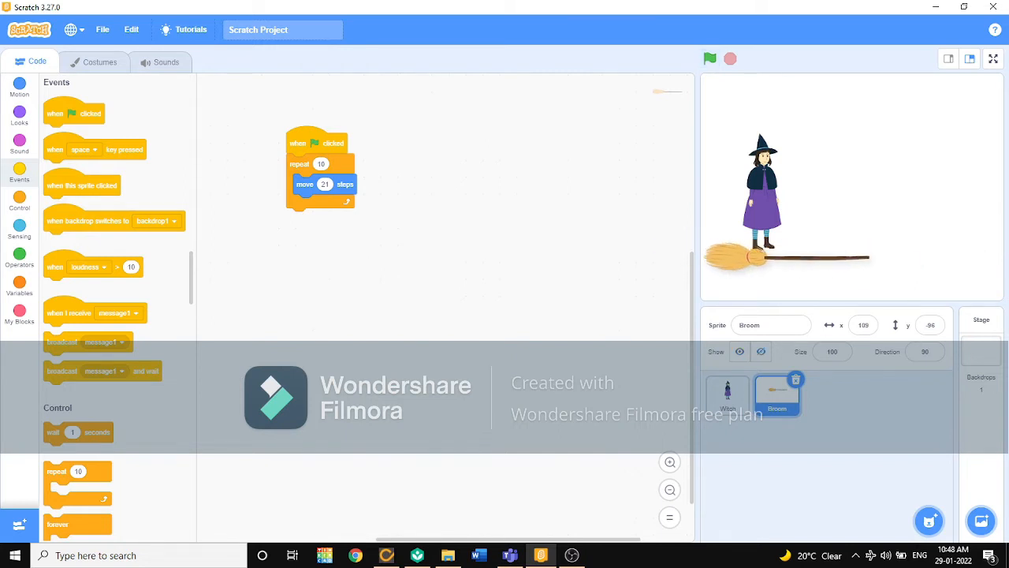
Test the broom script twice, then add a grassy hills backdrop to the stage.
left_click(709, 59)
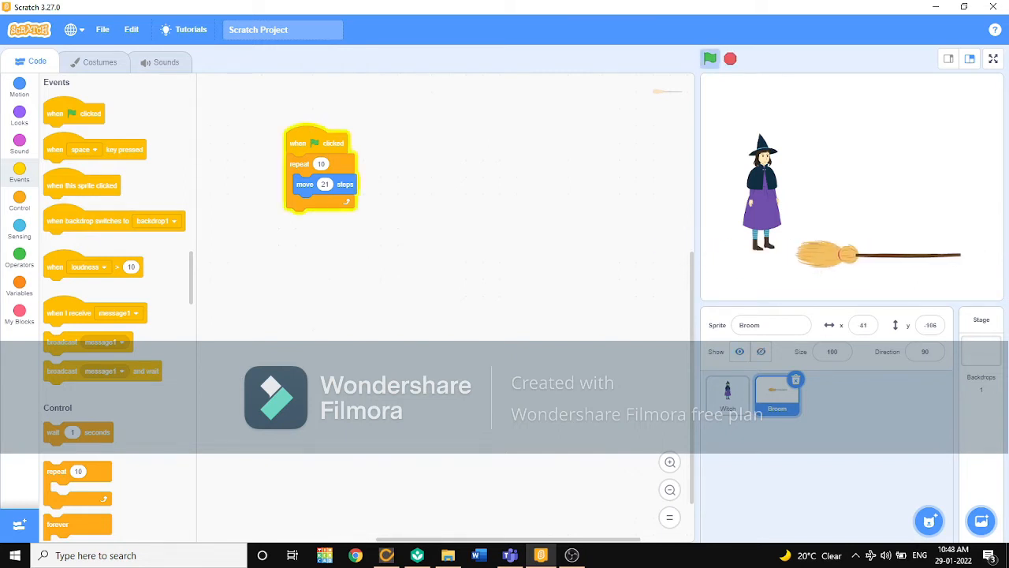
left_click(709, 59)
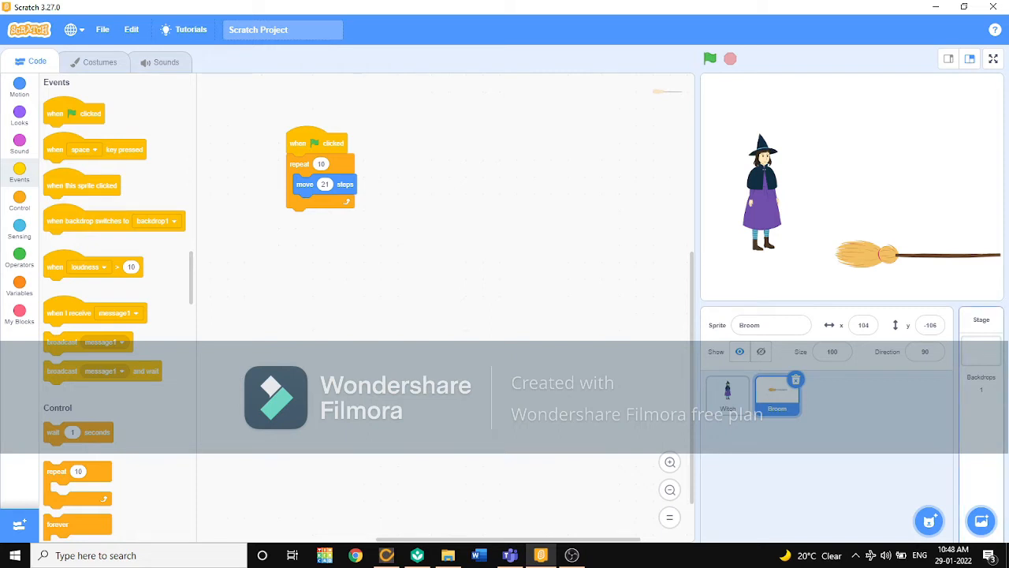
left_click(981, 520)
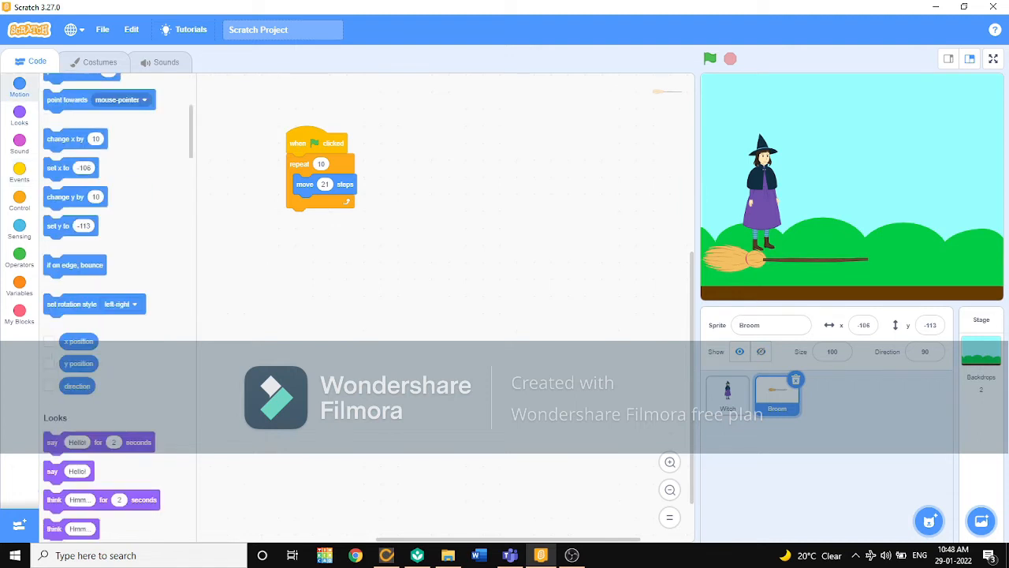
Add a return-to-start block and a 3-second wait after the broom's loop, then run it.
scroll("up", 3)
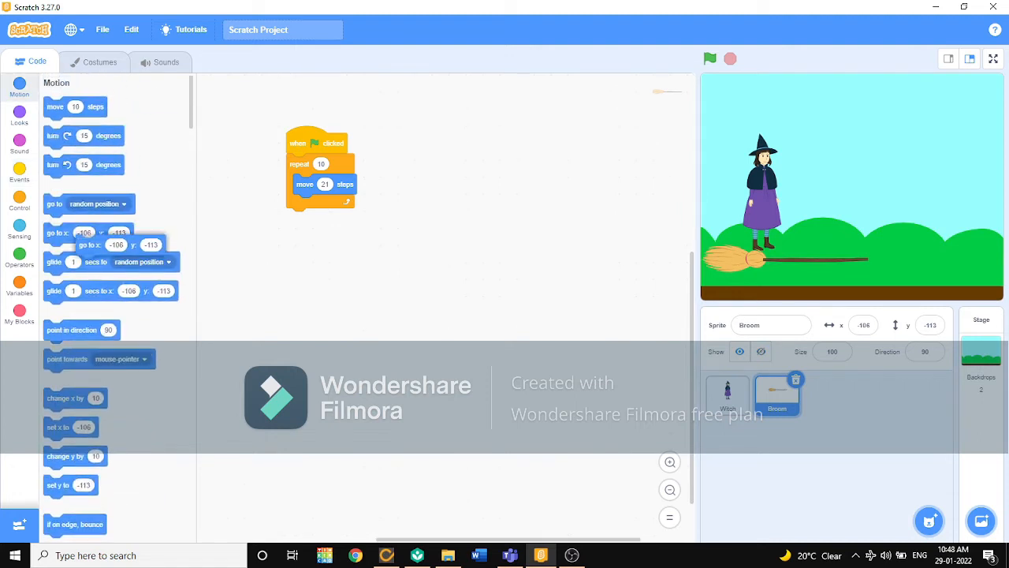
left_click_drag(94, 245, 290, 227)
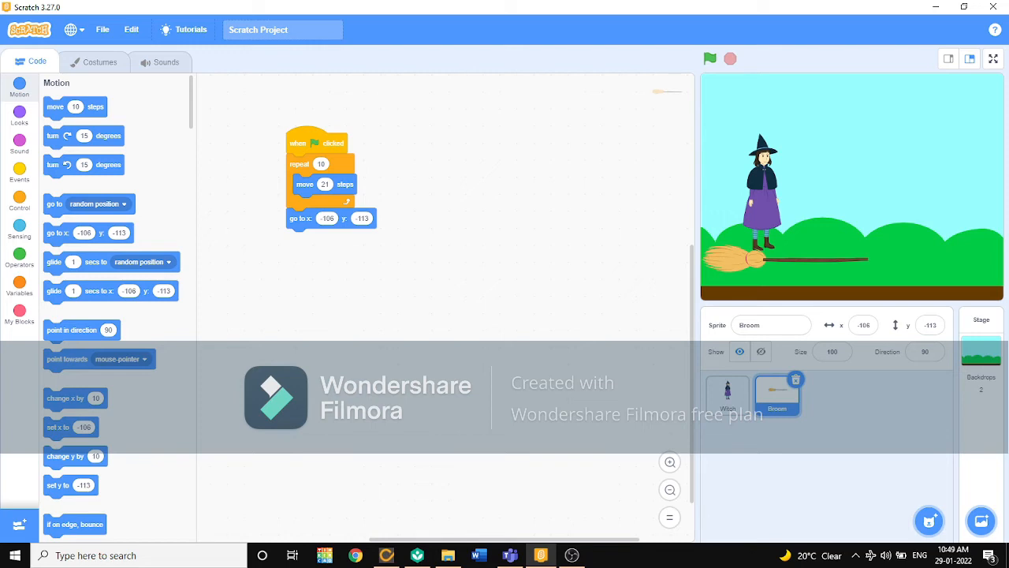
left_click(19, 200)
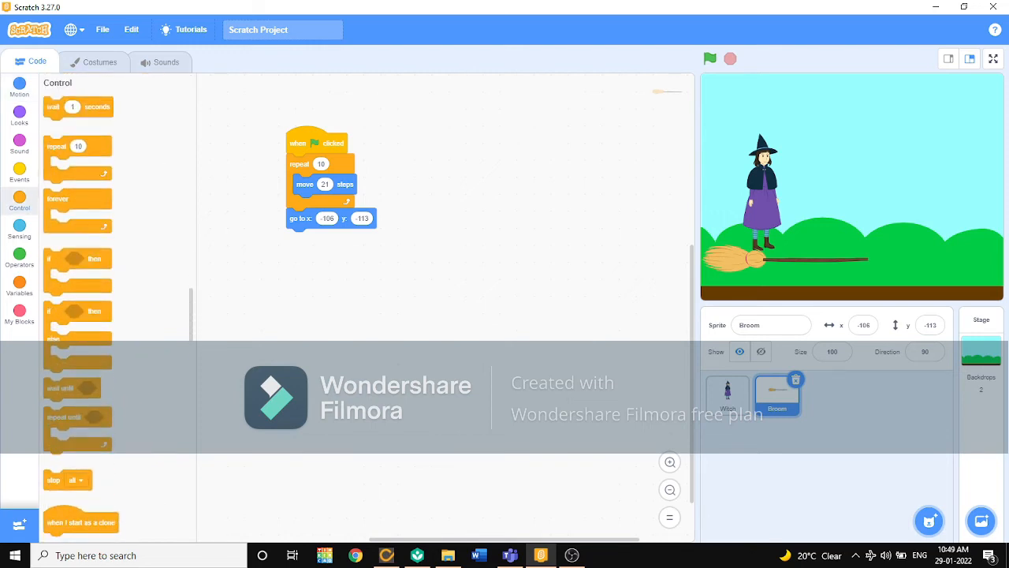
left_click_drag(77, 107, 315, 197)
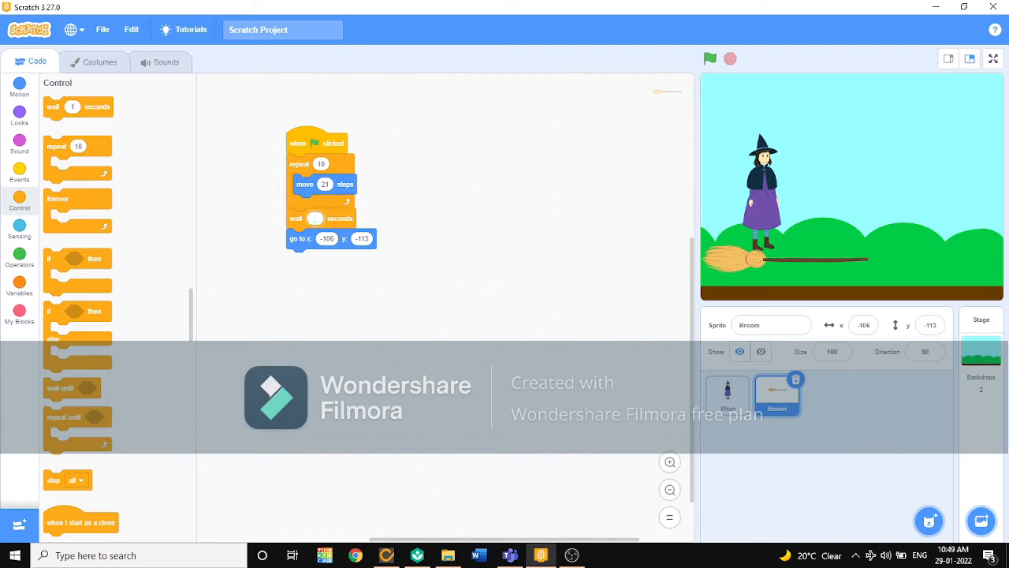
type("3")
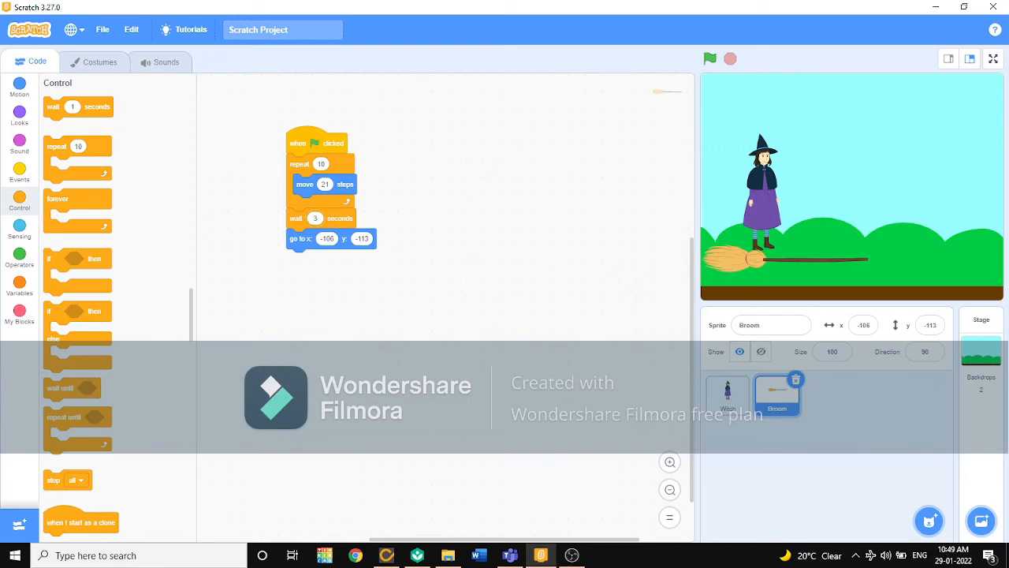
left_click(709, 58)
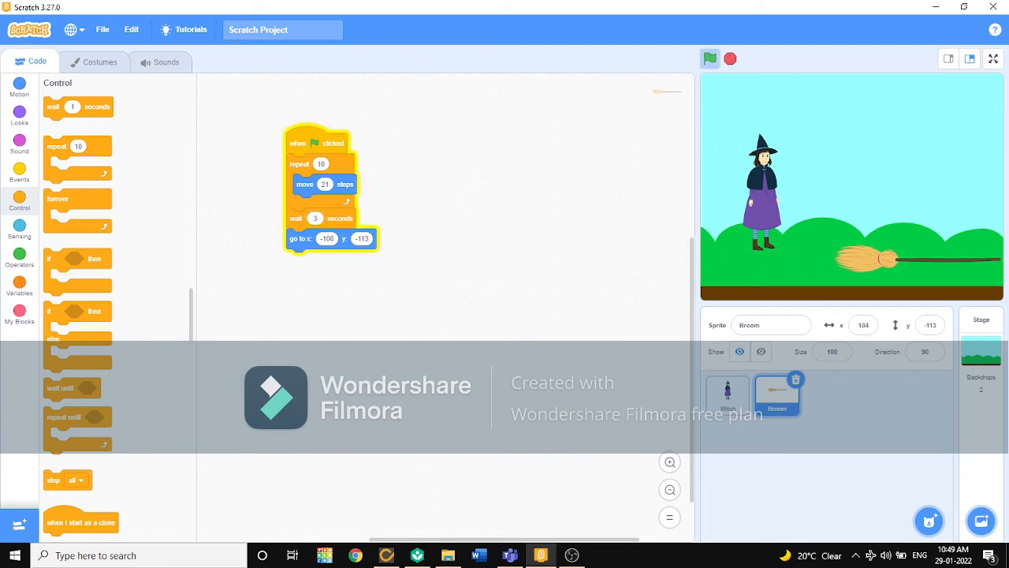
Run and stop the broom animation several times, then select the Witch sprite.
left_click(709, 57)
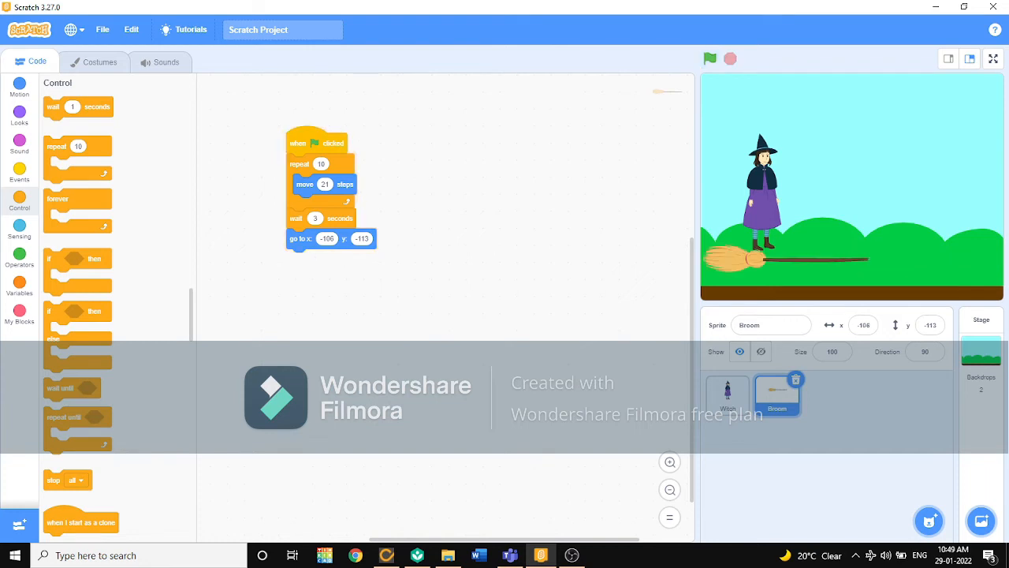
left_click(709, 58)
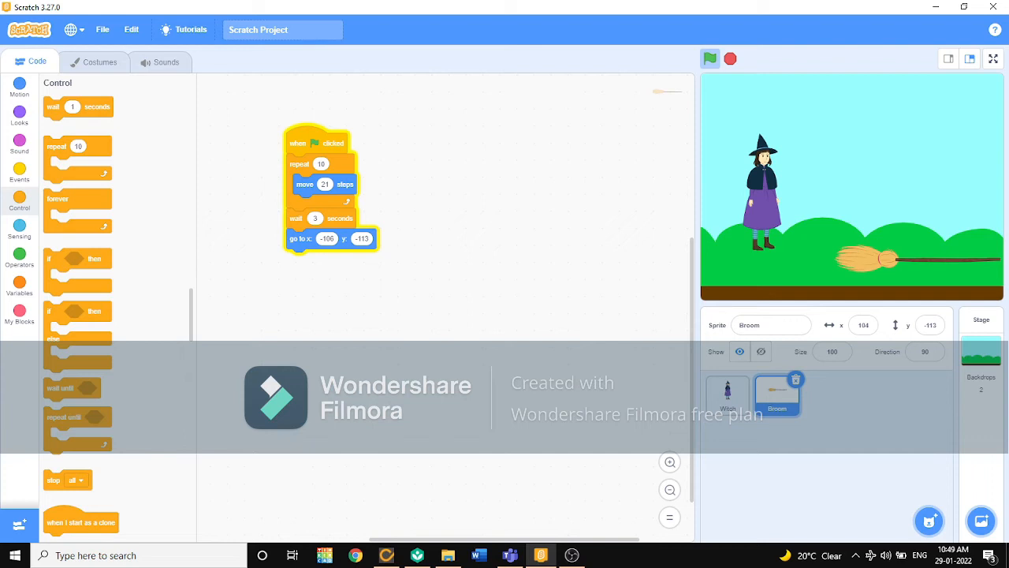
left_click(708, 58)
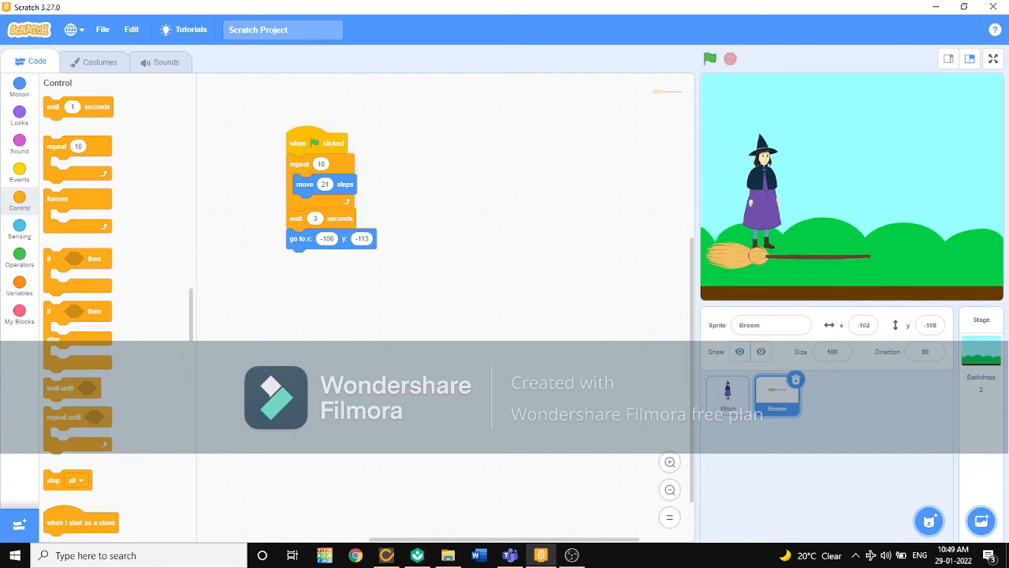
left_click(708, 59)
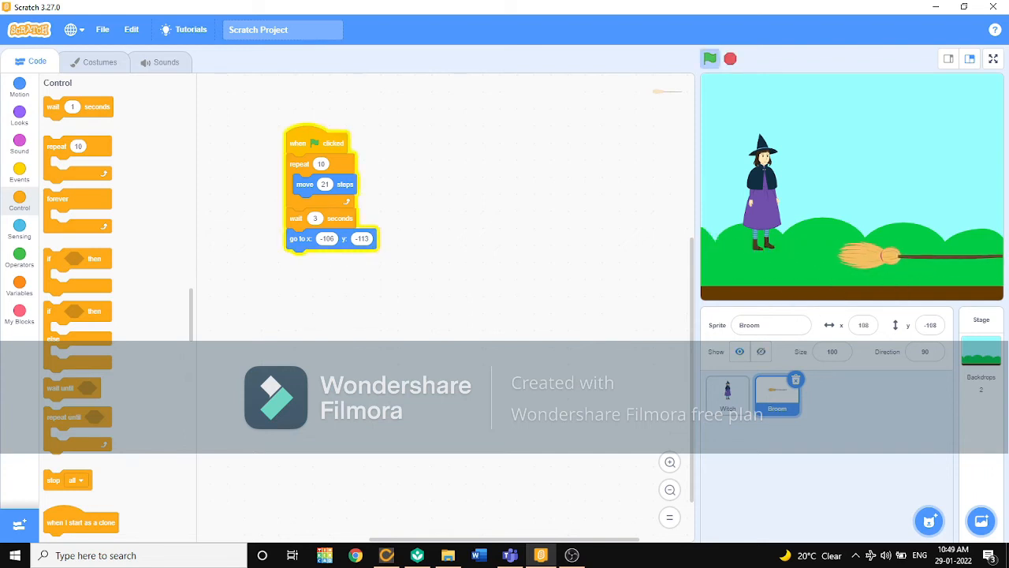
left_click(708, 58)
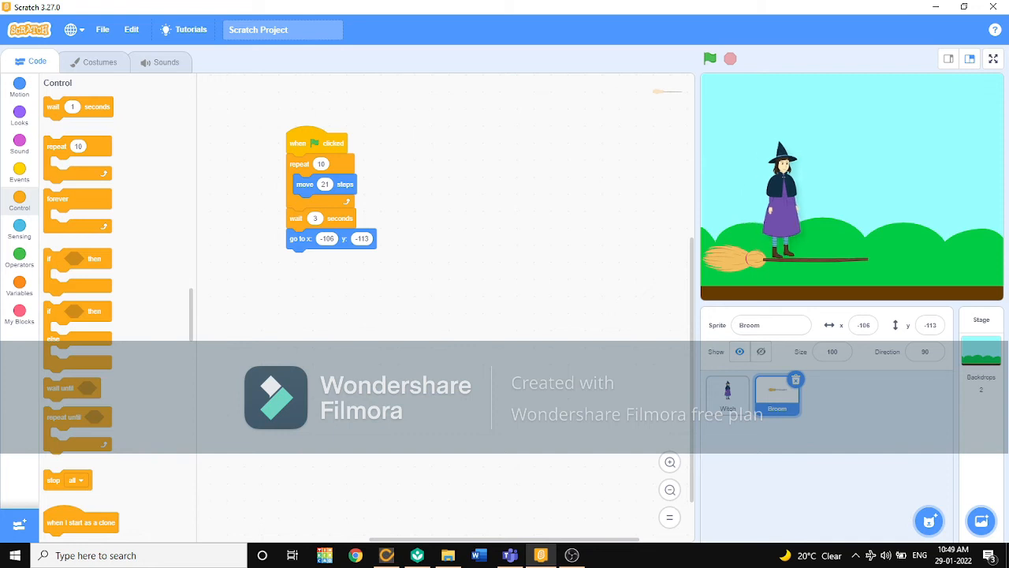
left_click(727, 394)
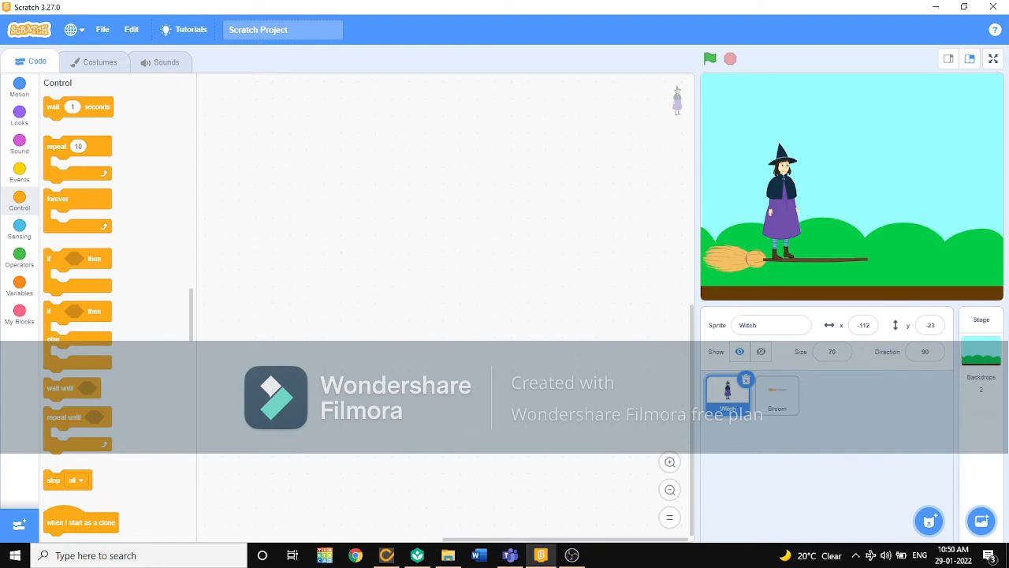
Assemble the Witch's green-flag script with a repeat 10 loop moving 21 steps, and run it.
left_click_drag(78, 146, 195, 228)
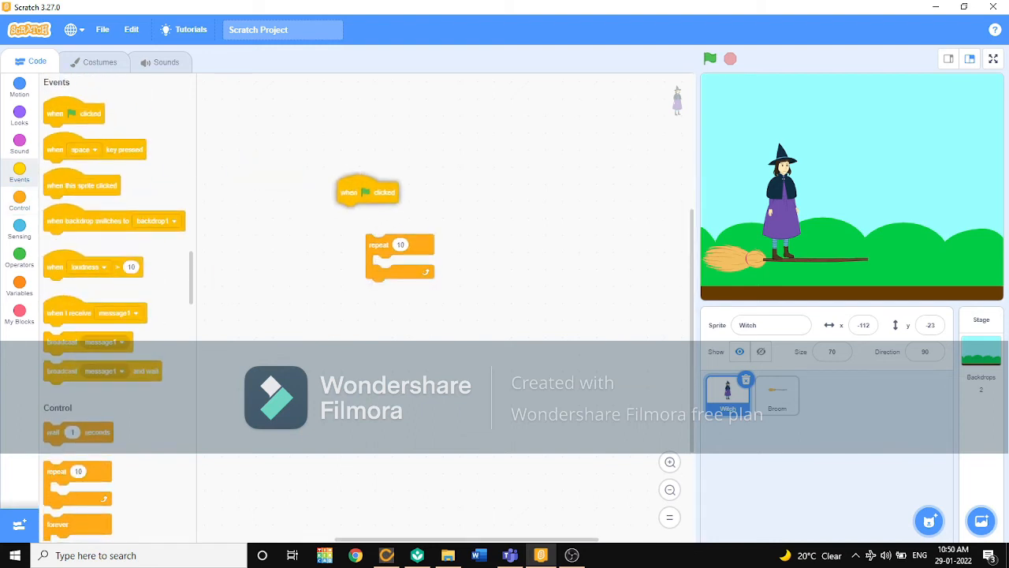
left_click_drag(368, 191, 403, 175)
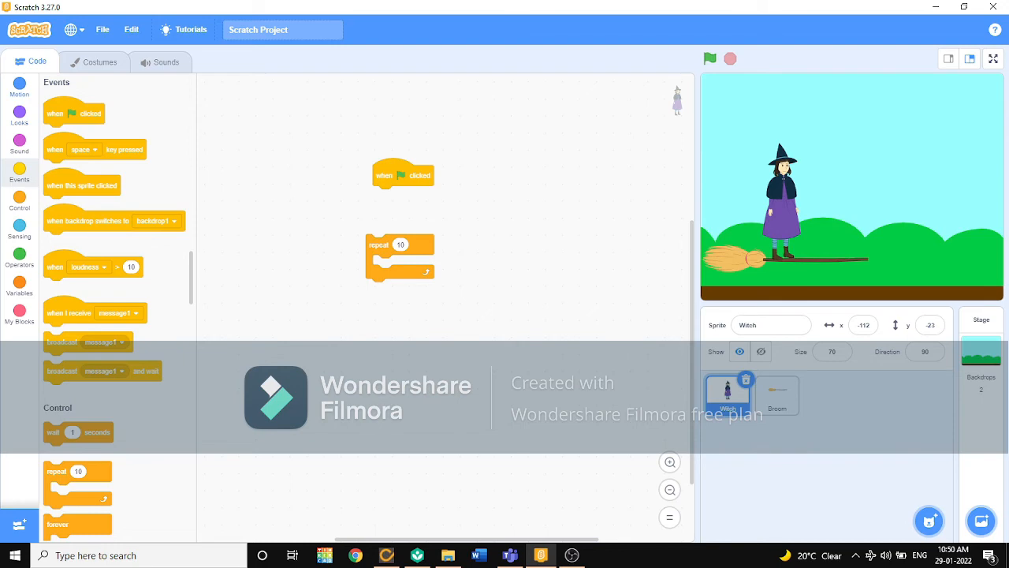
left_click(19, 85)
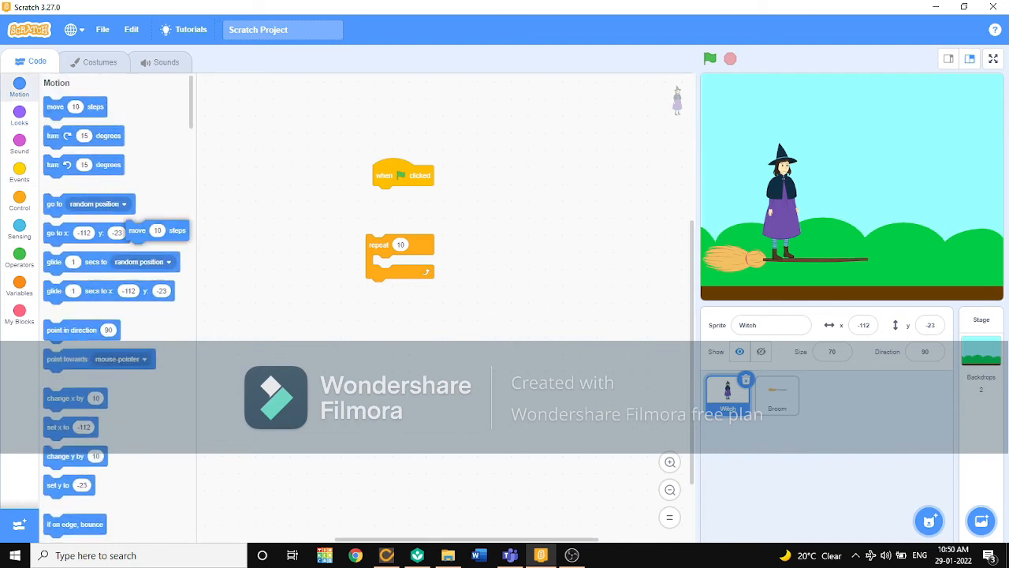
left_click_drag(138, 230, 400, 264)
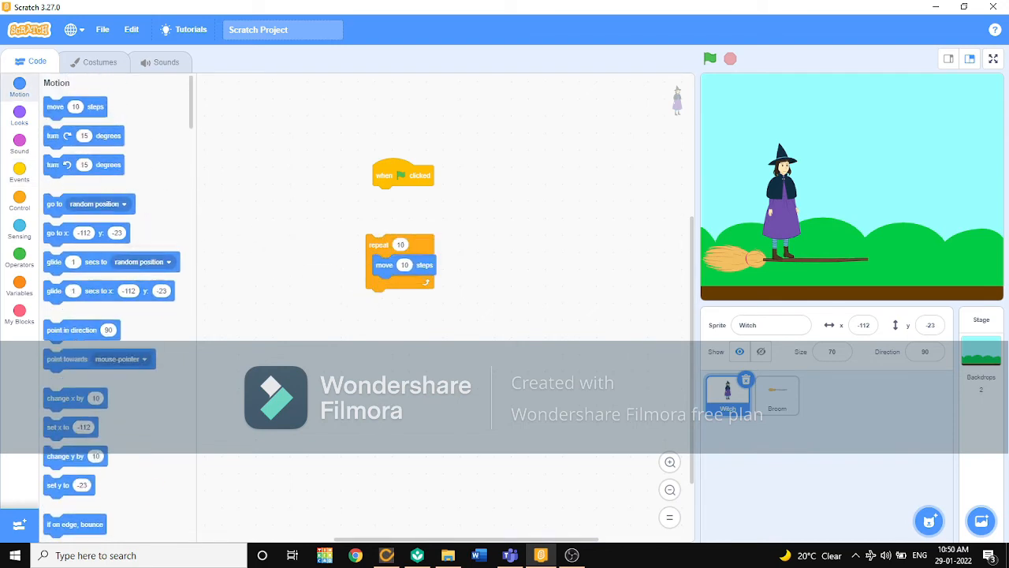
left_click_drag(403, 175, 394, 222)
type("21")
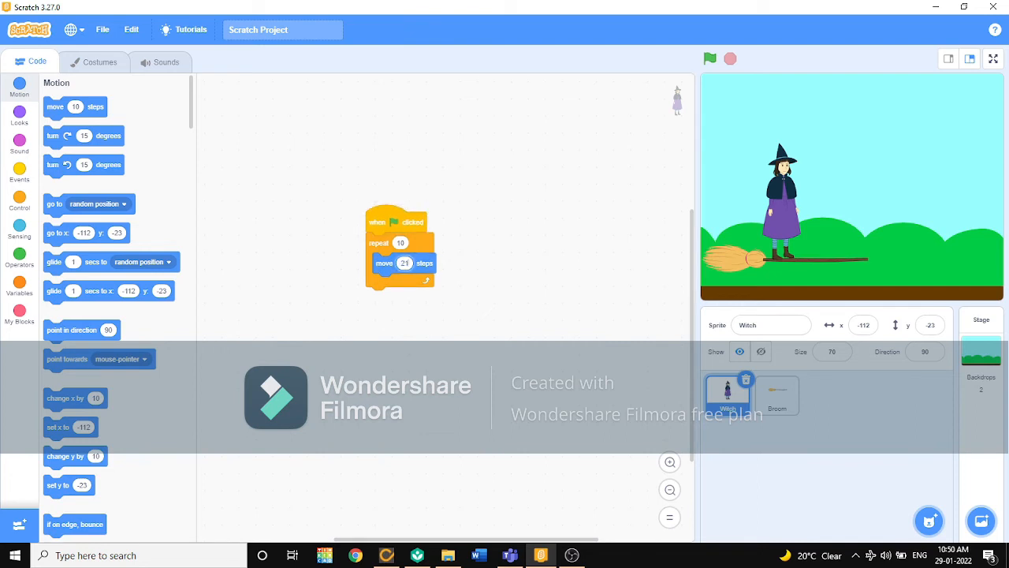
left_click(709, 58)
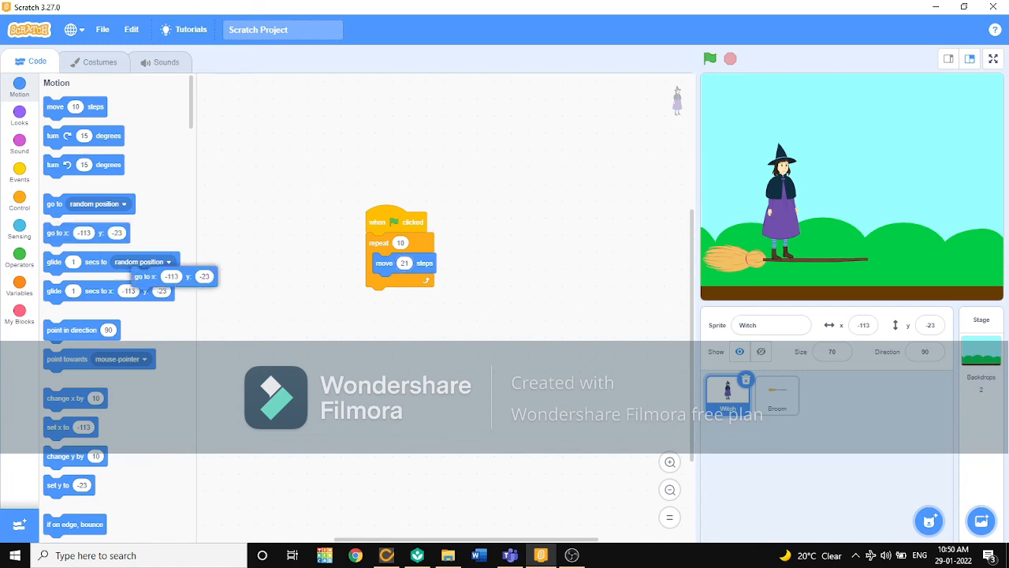
Add 'go to x -113 y -23' and a 3-second wait after the Witch's loop, then run it.
left_click_drag(146, 276, 409, 298)
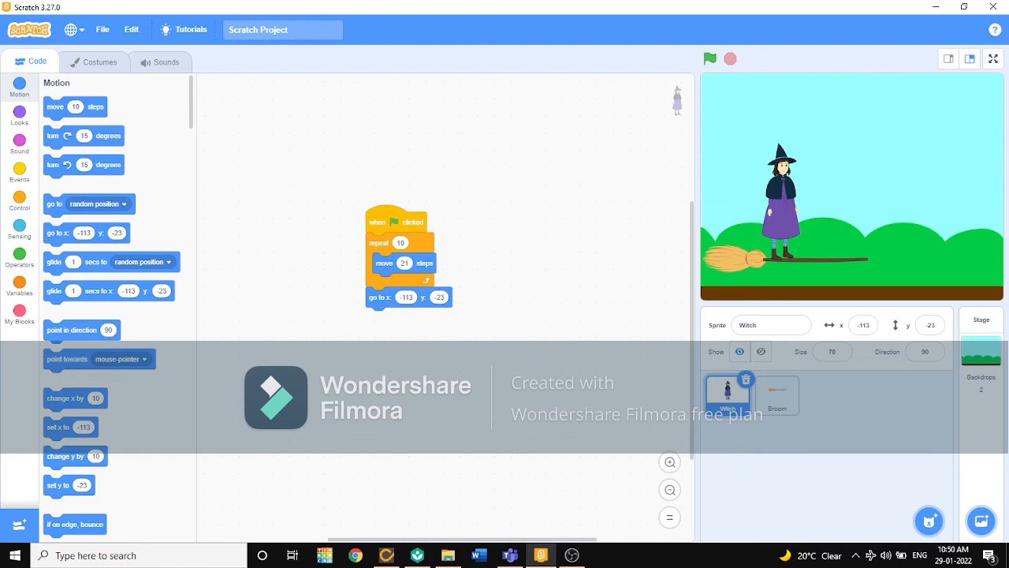
left_click(19, 201)
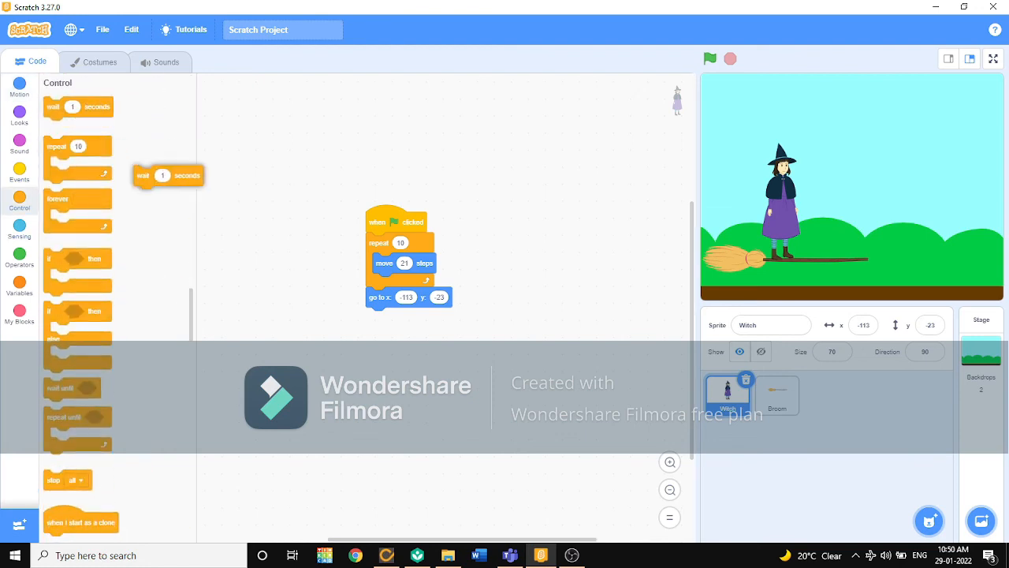
left_click_drag(167, 175, 394, 297)
type("3")
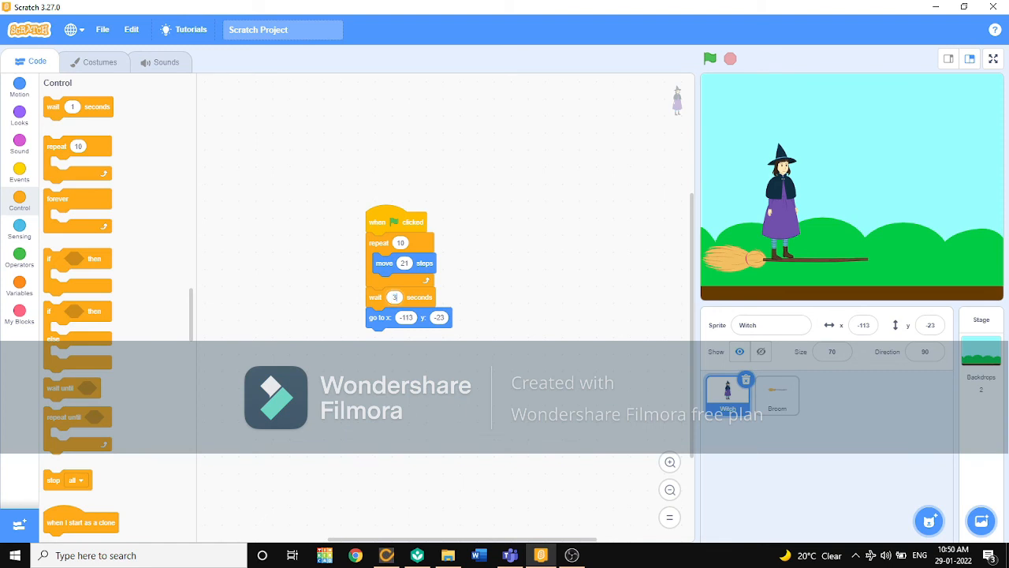
left_click(709, 58)
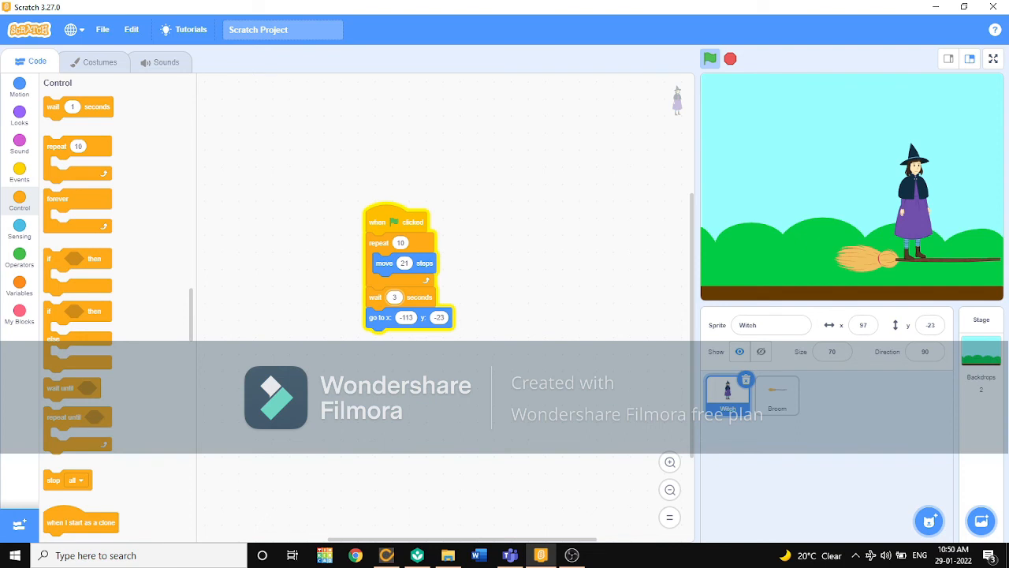
Switch the stage to full screen, with the witch back on the broom at the start.
left_click(709, 58)
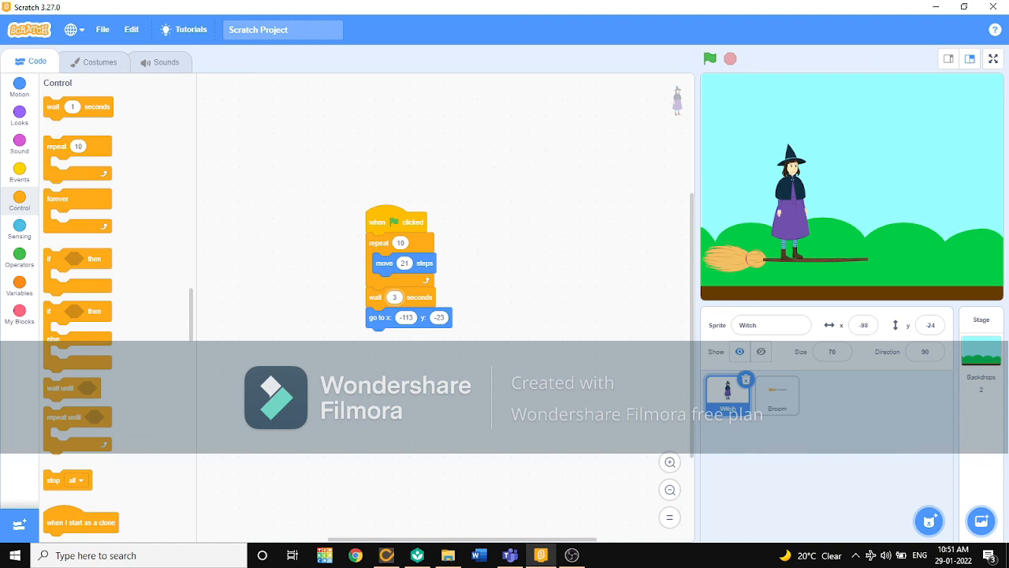
left_click(994, 58)
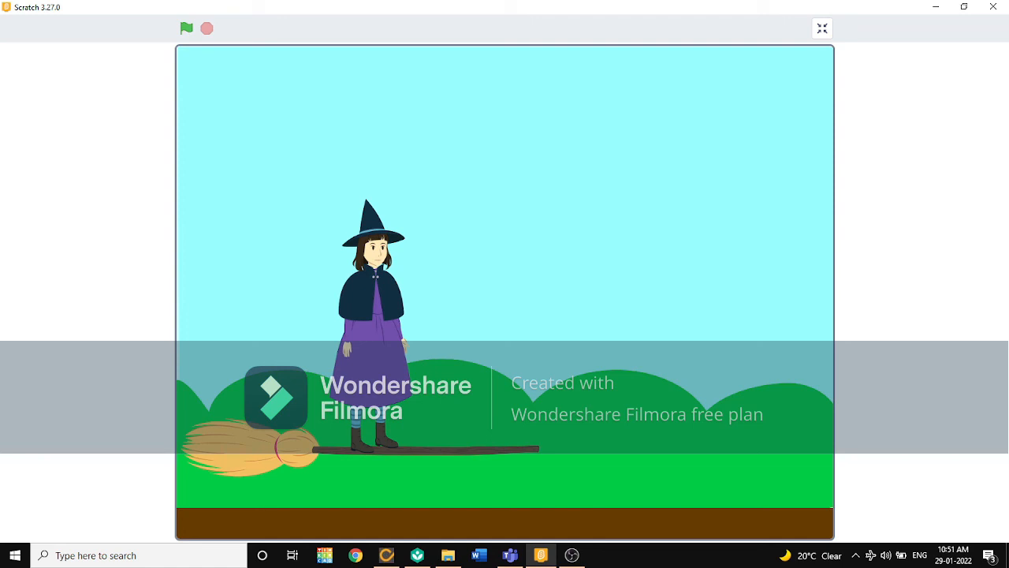